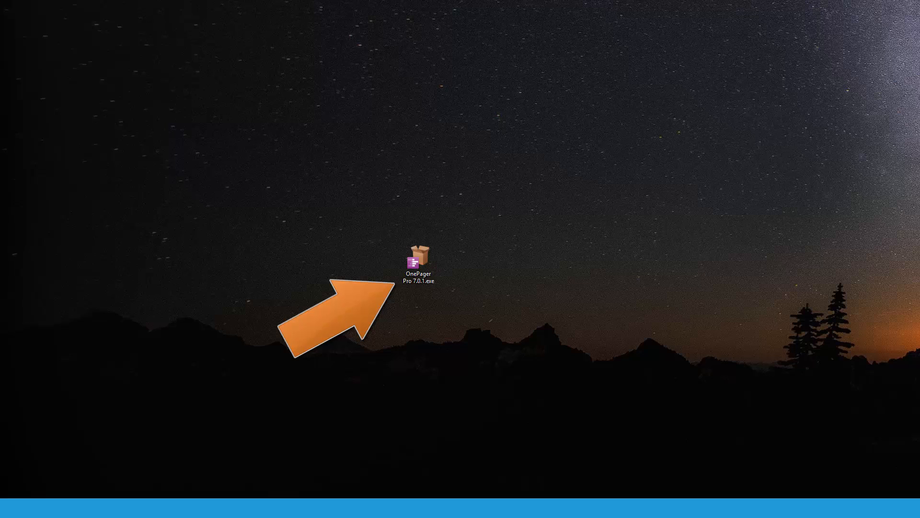
# Step: Run OnePager Pro 7.0.1.exe from the desktop and start Setup from the WinZip Self-Extractor
pyautogui.doubleClick(417, 259)
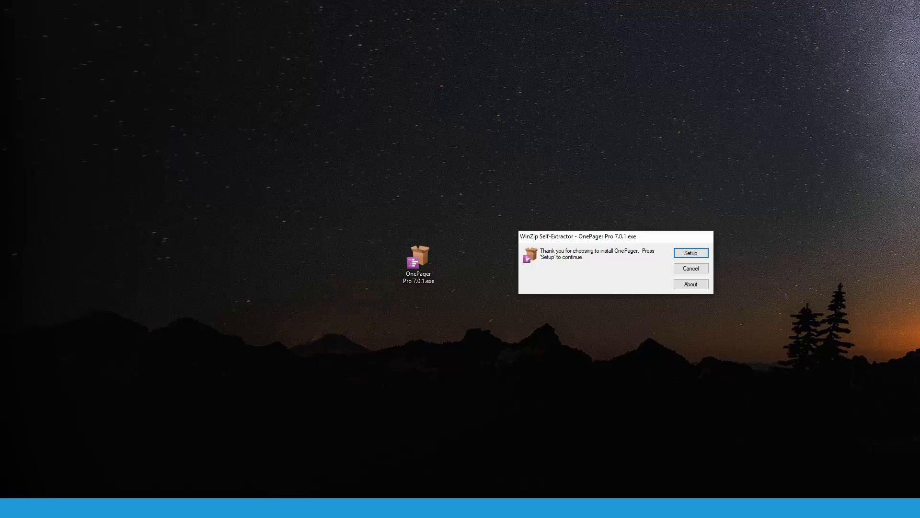
pyautogui.click(691, 253)
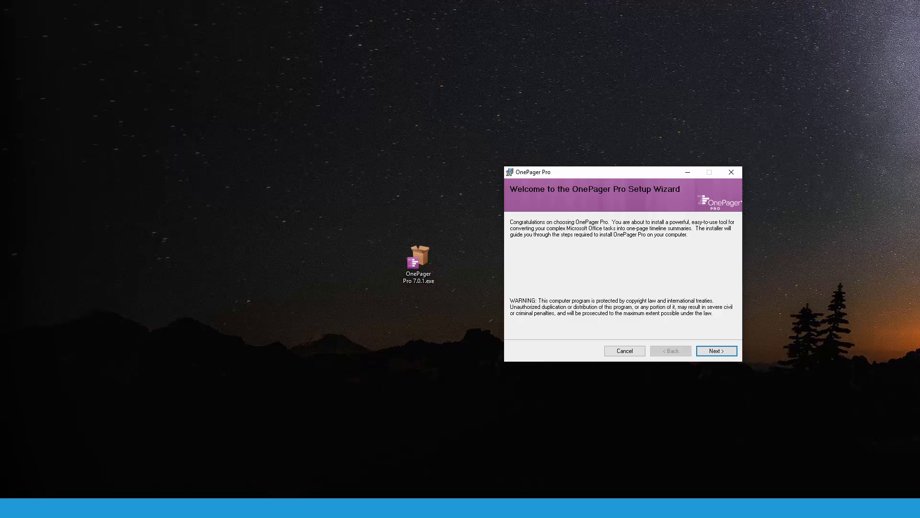
# Step: Pass the welcome page, choose I Agree on the license agreement, and reach Installation options
pyautogui.click(717, 351)
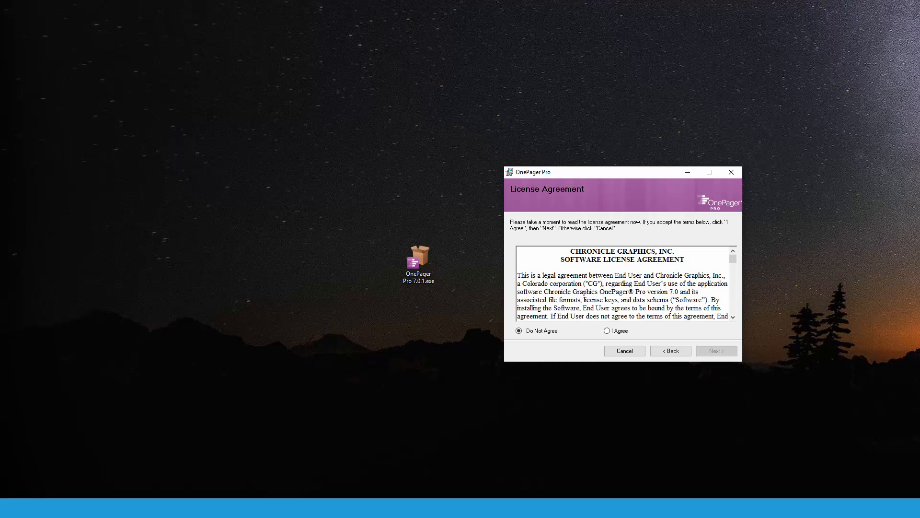
pyautogui.click(606, 330)
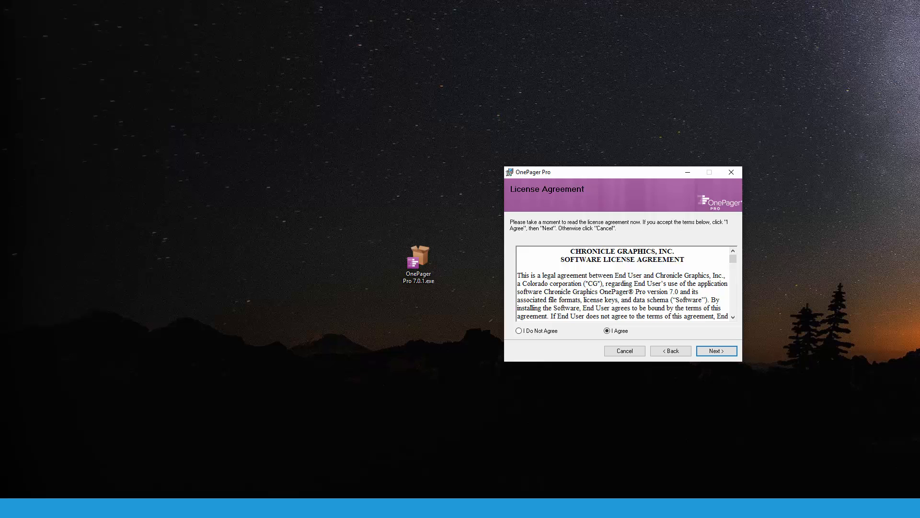
pyautogui.click(717, 350)
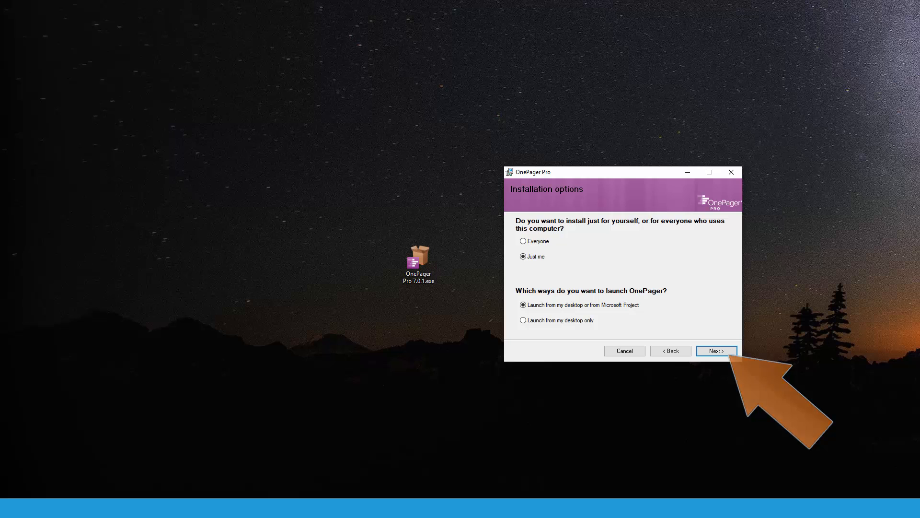
# Step: Install with the default options, continue past the information page, and close the finished installer
pyautogui.click(717, 351)
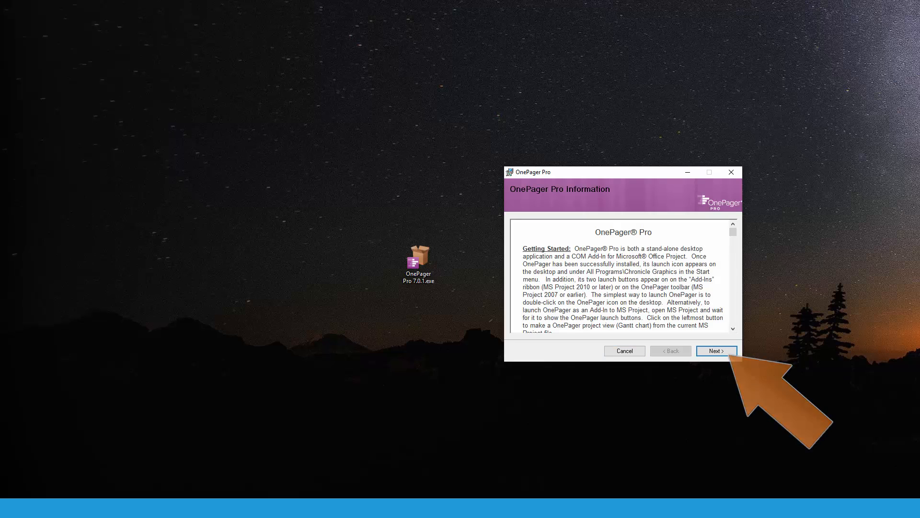
pyautogui.click(716, 351)
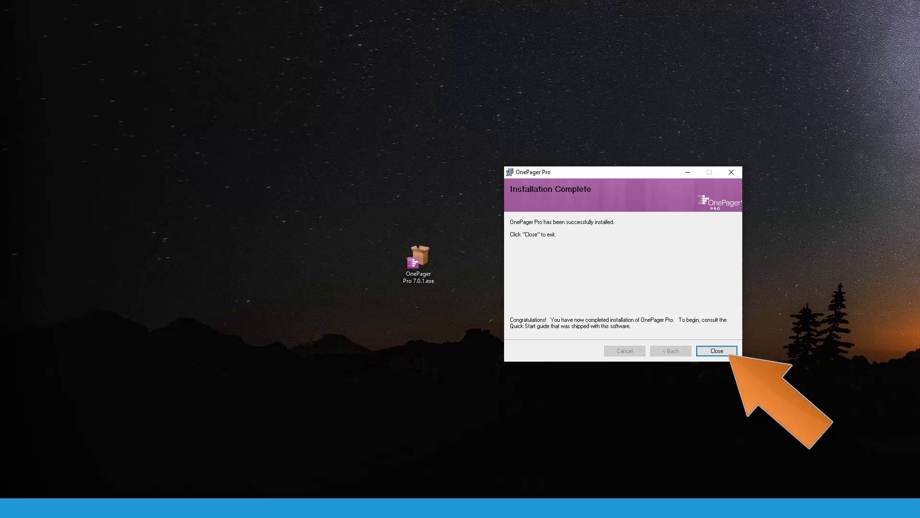
pyautogui.click(717, 350)
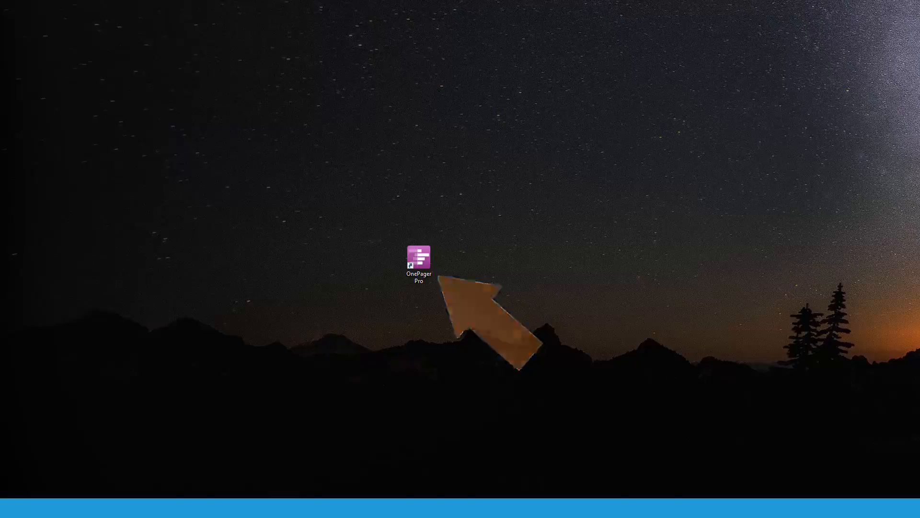
# Step: Launch the OnePager Pro desktop shortcut so Microsoft Project opens with a blank project
pyautogui.doubleClick(418, 257)
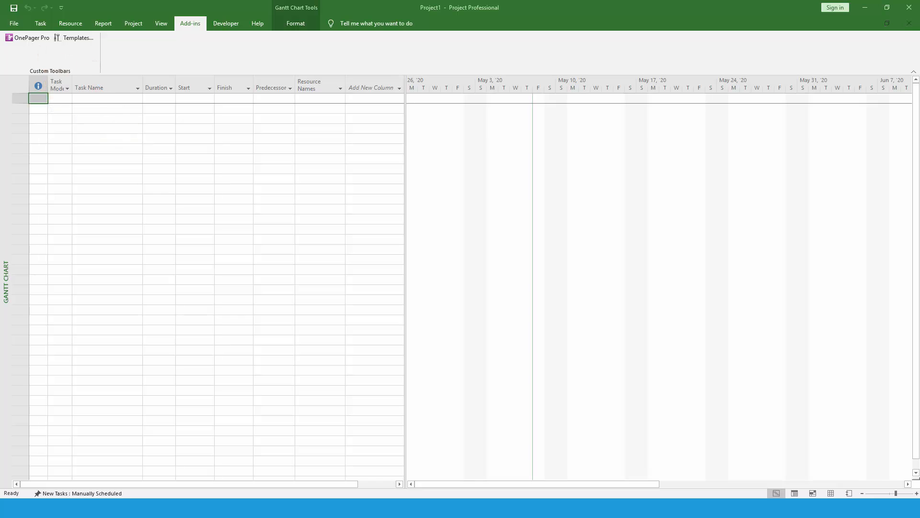
# Step: Start OnePager Pro from the Add-ins ribbon and go to HELP in its Start window
pyautogui.click(26, 37)
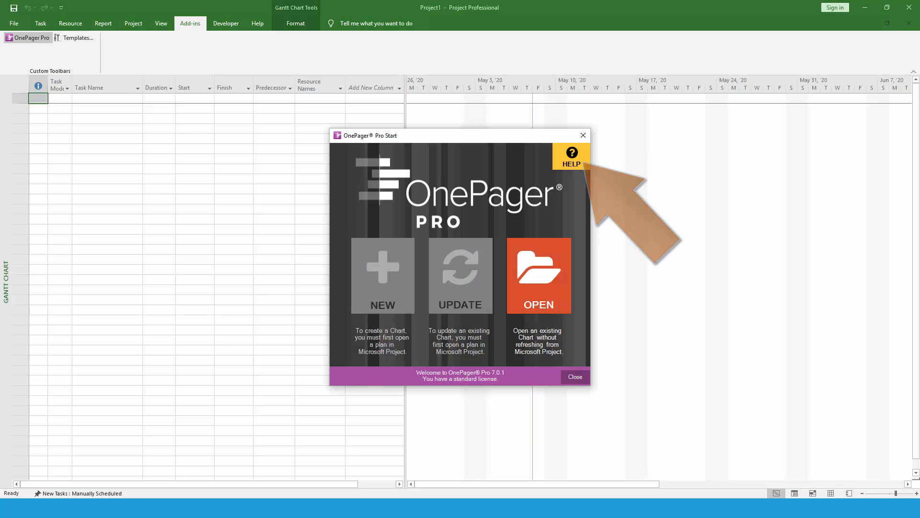
pyautogui.click(571, 156)
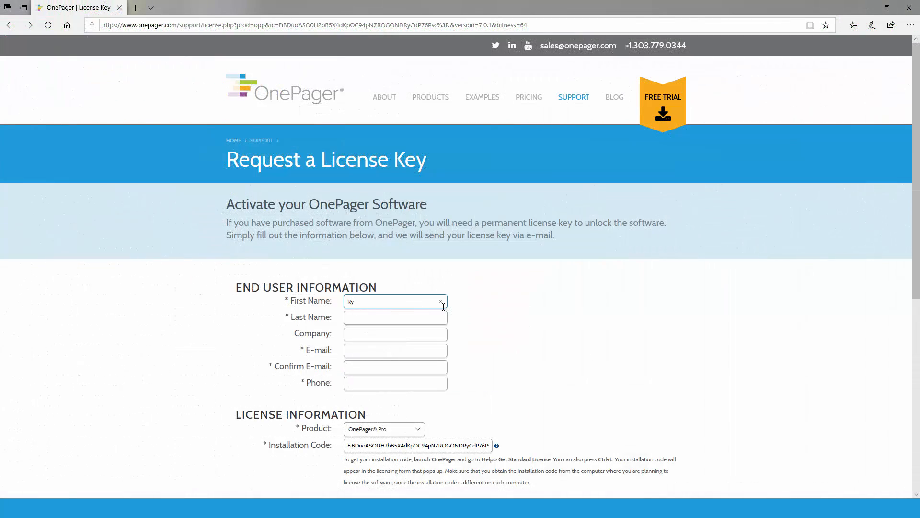
# Step: Fill in end user name Spear, company, e-mail rspears@mycompany and phone 303.55 on the form
pyautogui.write('Spear')
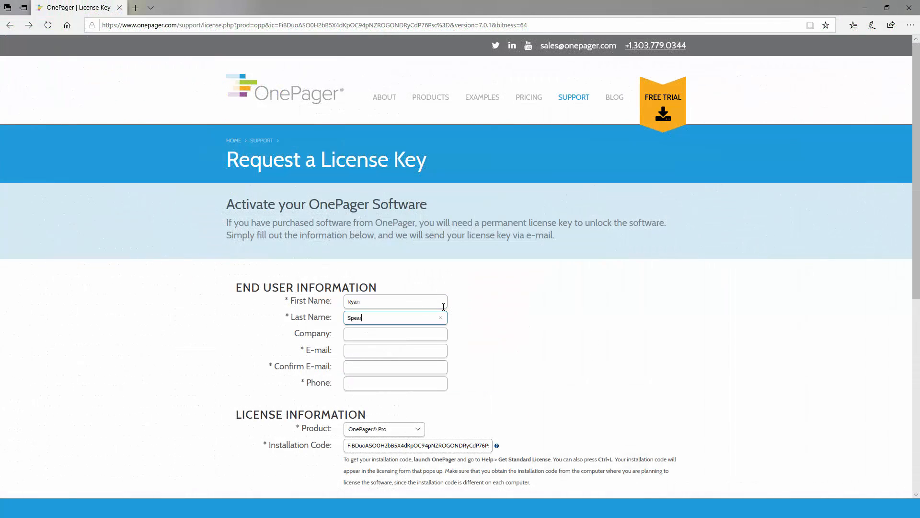
pyautogui.write('My Compan')
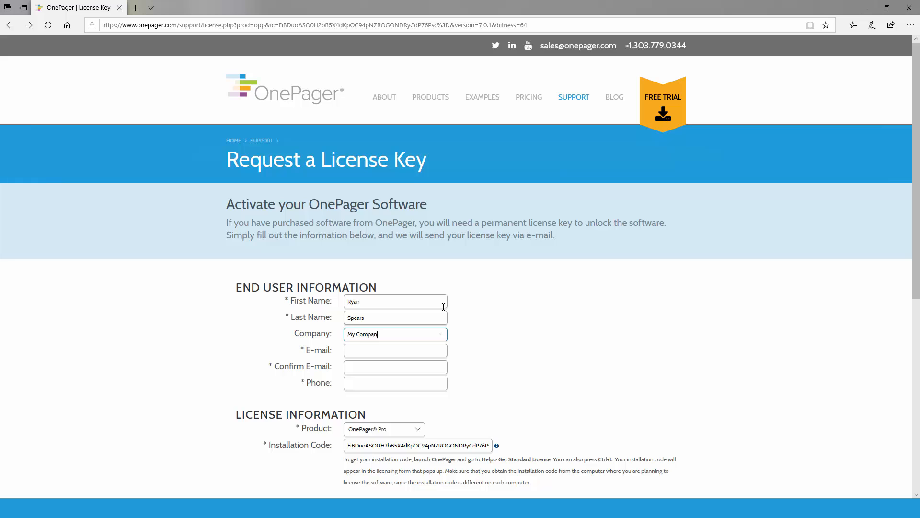
pyautogui.write('rspears@mycompany.c')
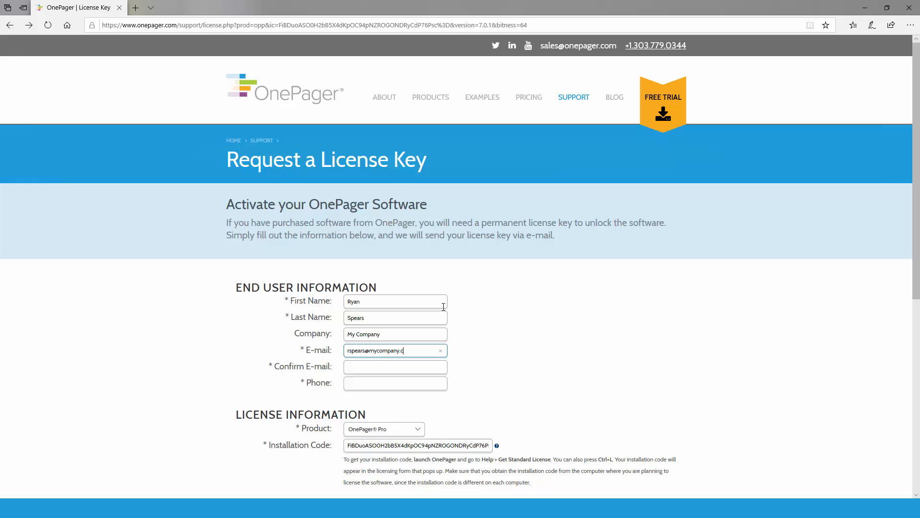
pyautogui.write('rspears@')
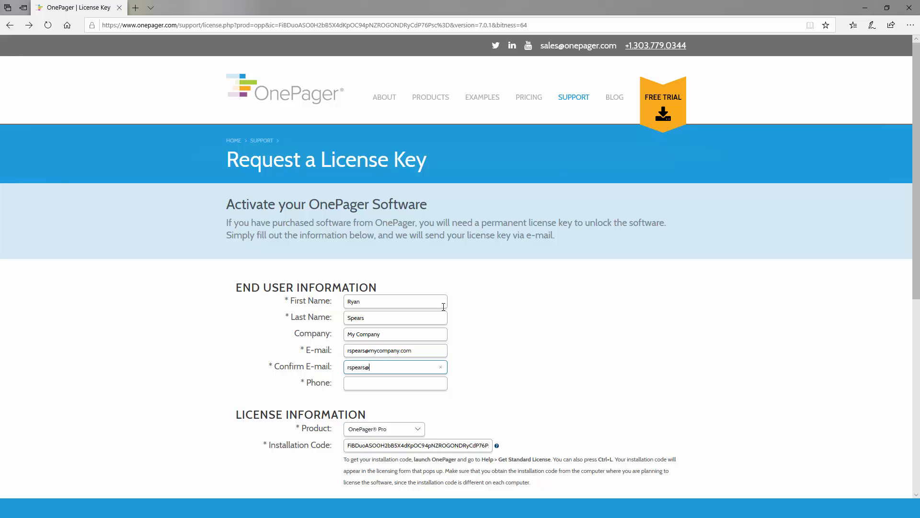
pyautogui.write('mycompany.')
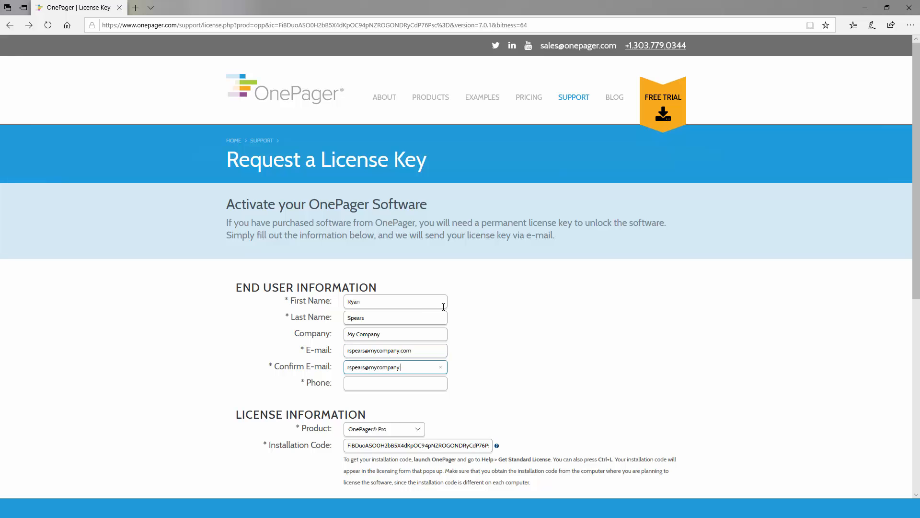
pyautogui.write('303.555.1212')
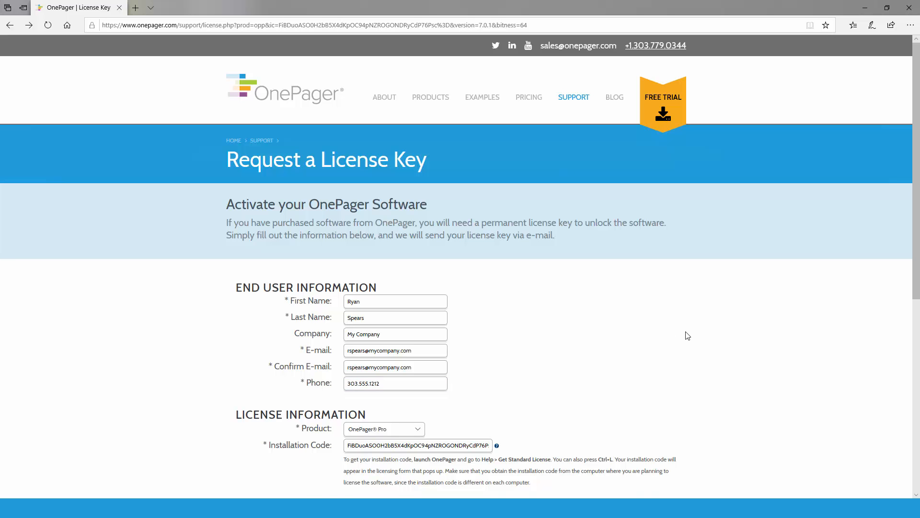
# Step: Enter the order number and set Reason for Request to NEW USER requesting a first key
pyautogui.scroll(-3)
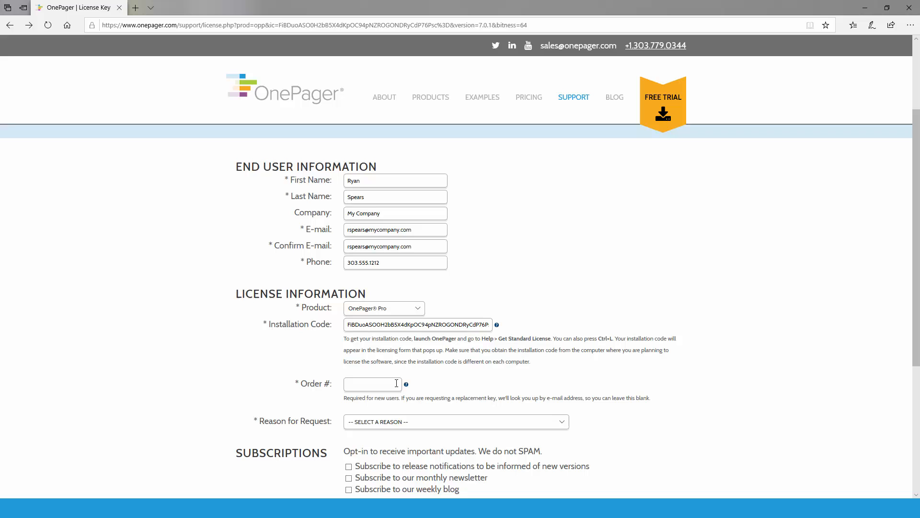
pyautogui.write('s')
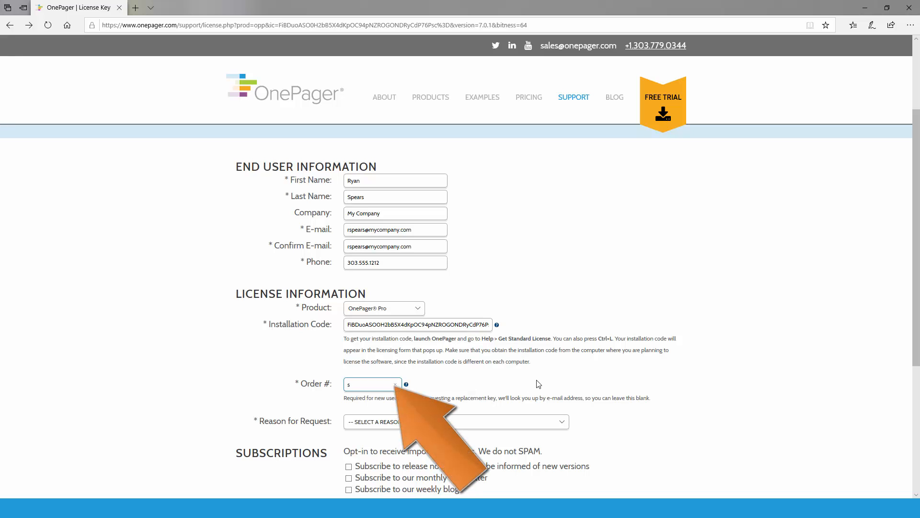
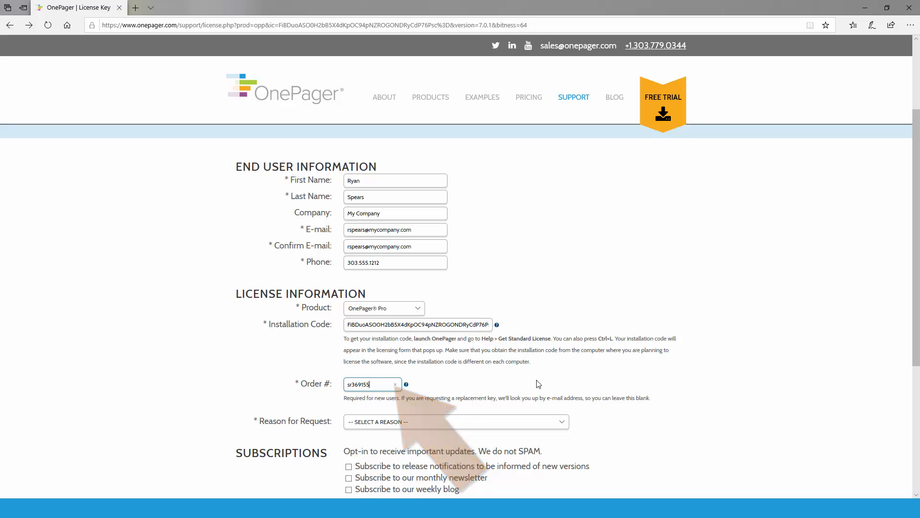
pyautogui.scroll(-3)
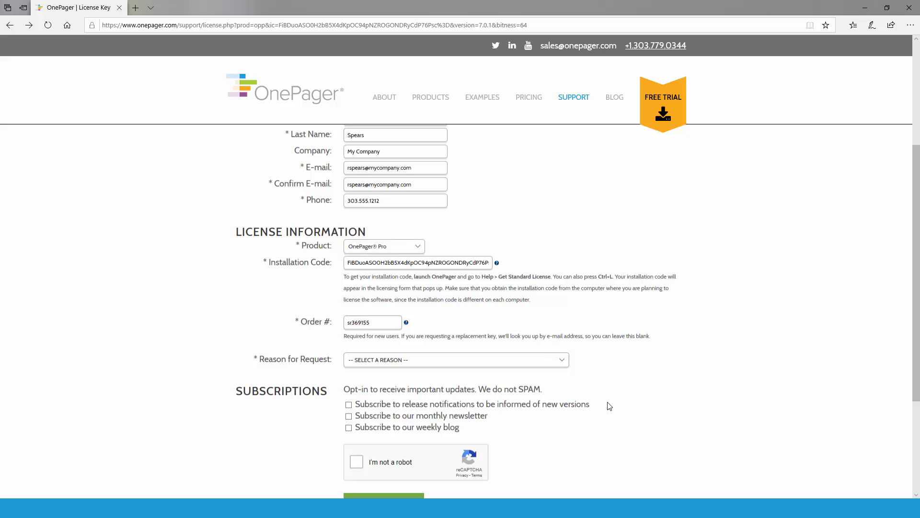
pyautogui.scroll(-3)
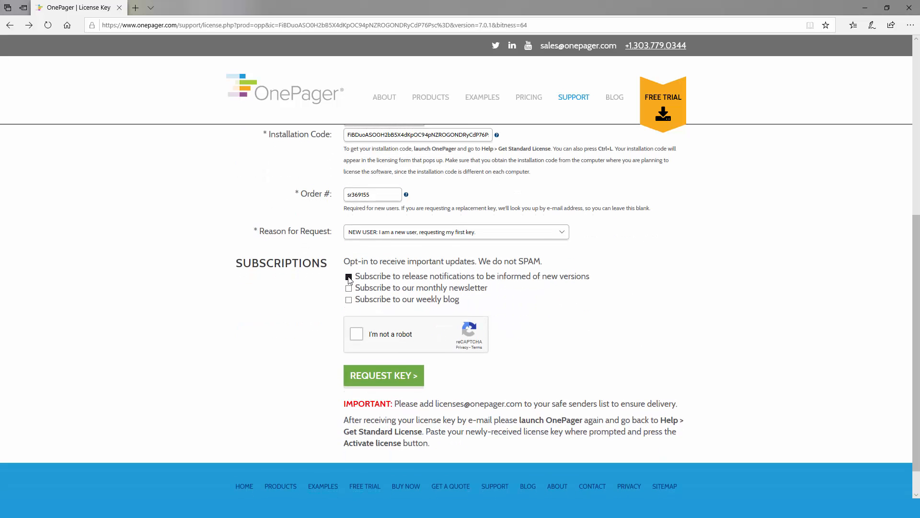
# Step: Tick the update subscriptions and I'm not a robot, then submit with REQUEST KEY
pyautogui.click(349, 299)
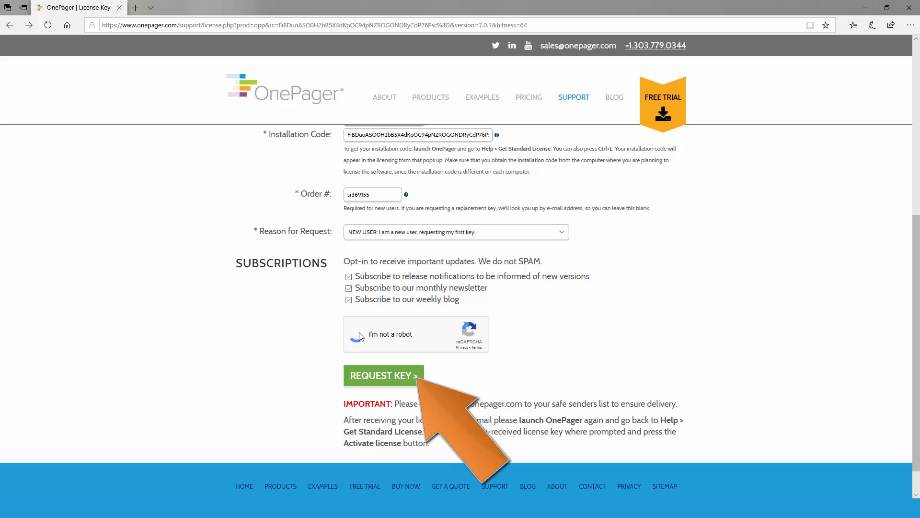
pyautogui.click(358, 334)
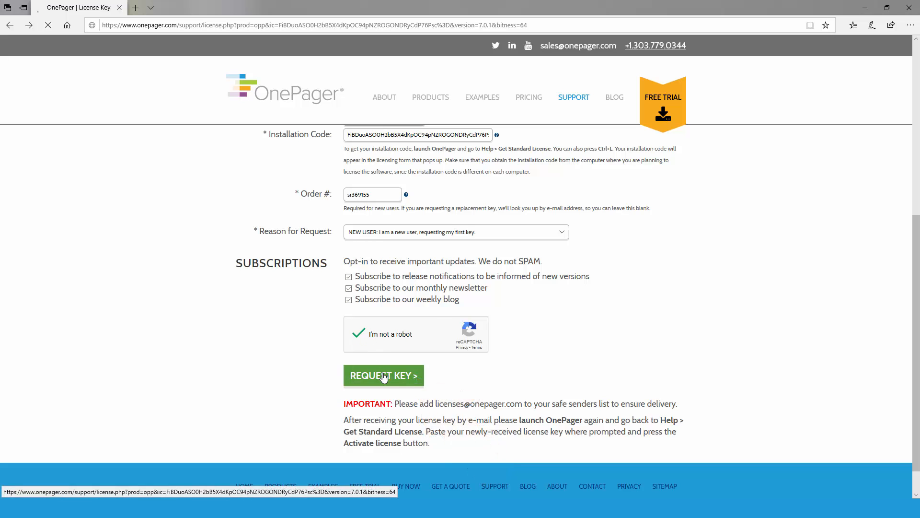
pyautogui.click(384, 376)
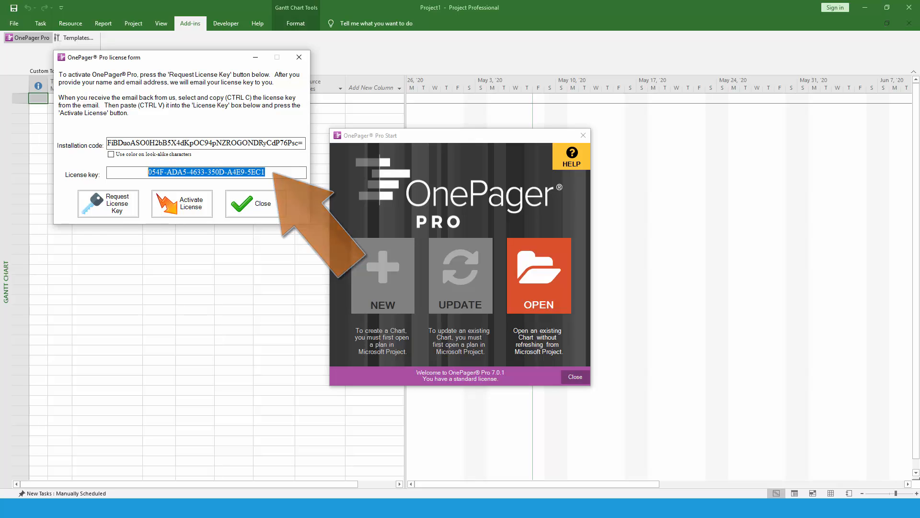
# Step: Activate OnePager Pro with the pasted license key via Activate License
pyautogui.click(182, 204)
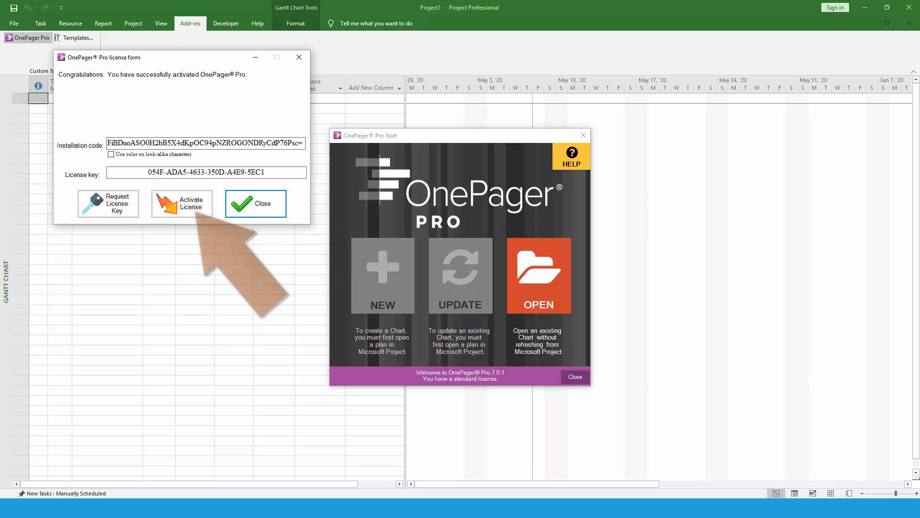